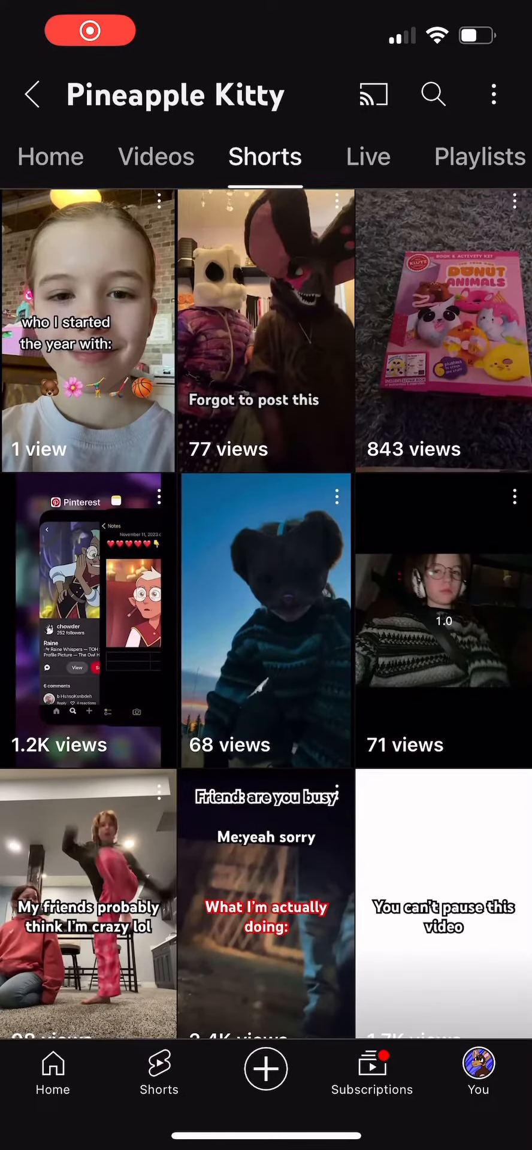
Step: Play the channel's 'You can't pause this video' Short and view, then dismiss, its comments
{"action": "left_click", "coordinate": [442, 905]}
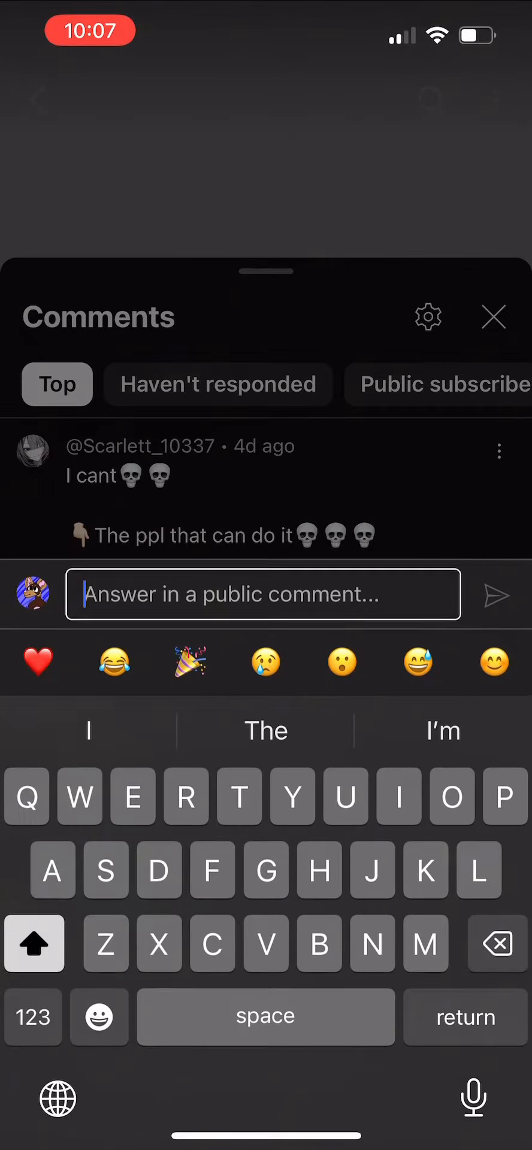
{"action": "left_click", "coordinate": [494, 317]}
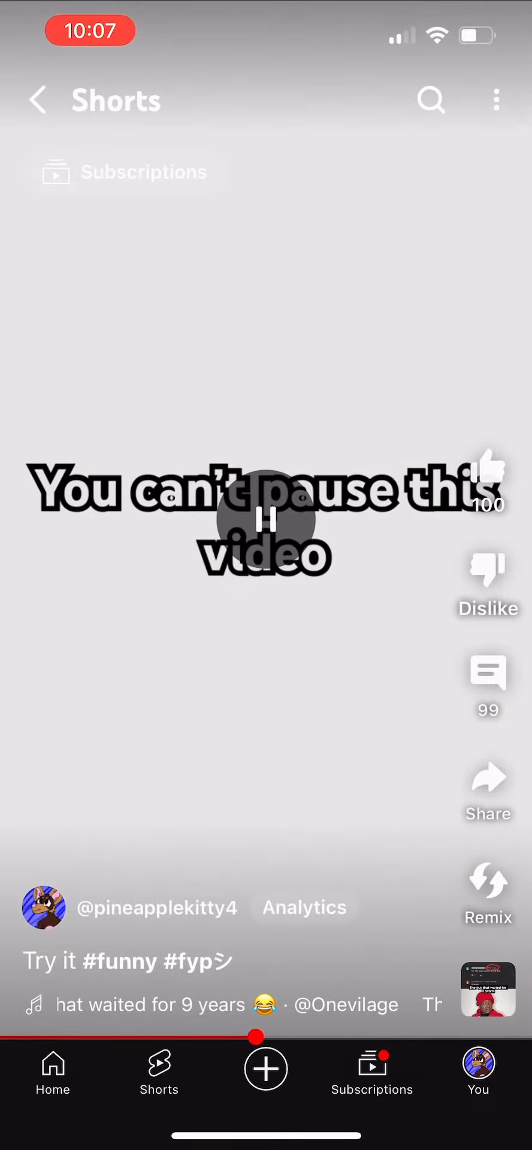
{"action": "left_click", "coordinate": [486, 673]}
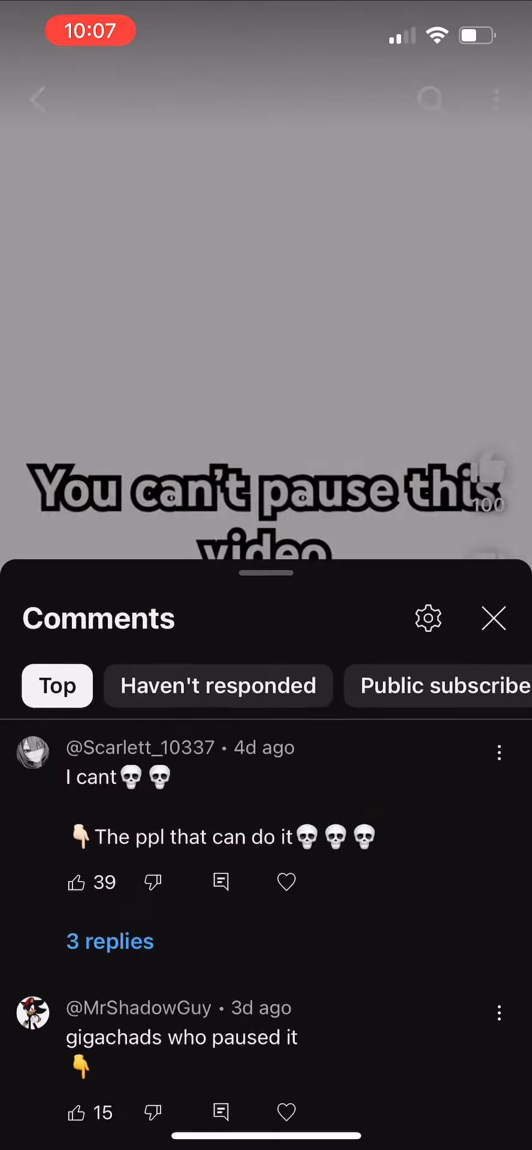
{"action": "left_click", "coordinate": [492, 618]}
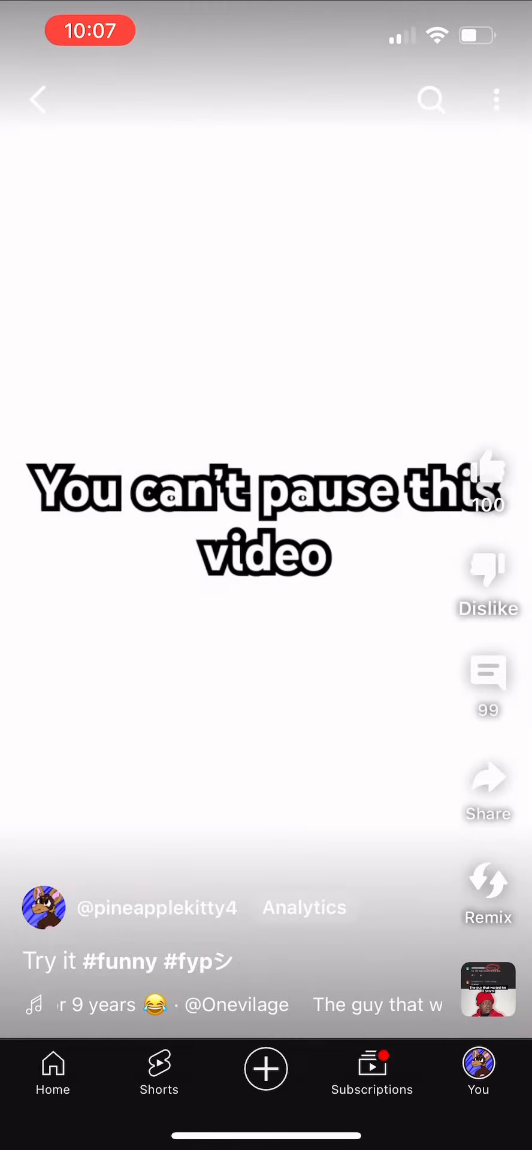
Step: Begin a new Short from the create button and dismiss the Sounds picker
{"action": "left_click", "coordinate": [266, 1069]}
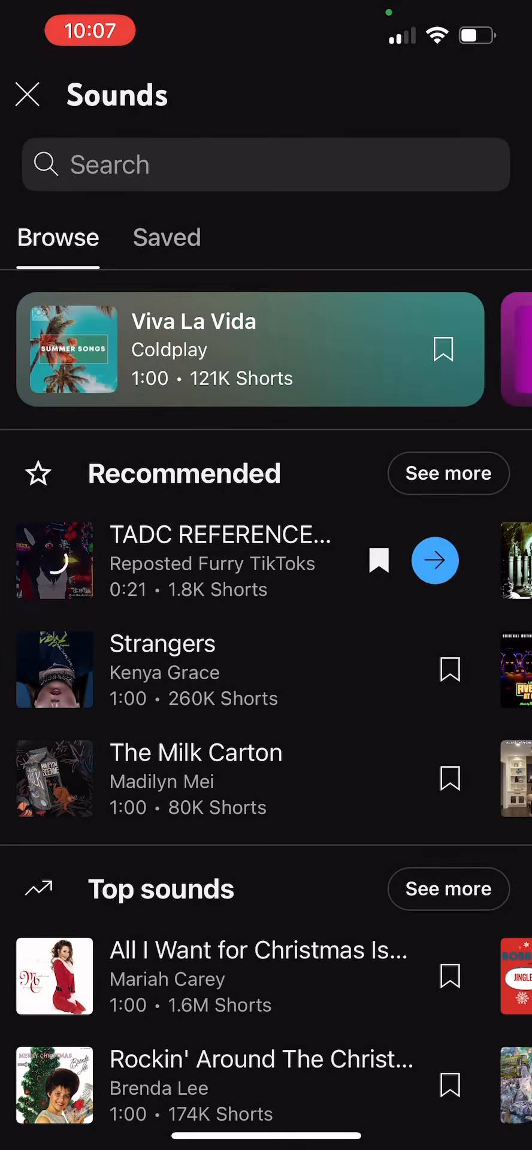
{"action": "left_click", "coordinate": [435, 560]}
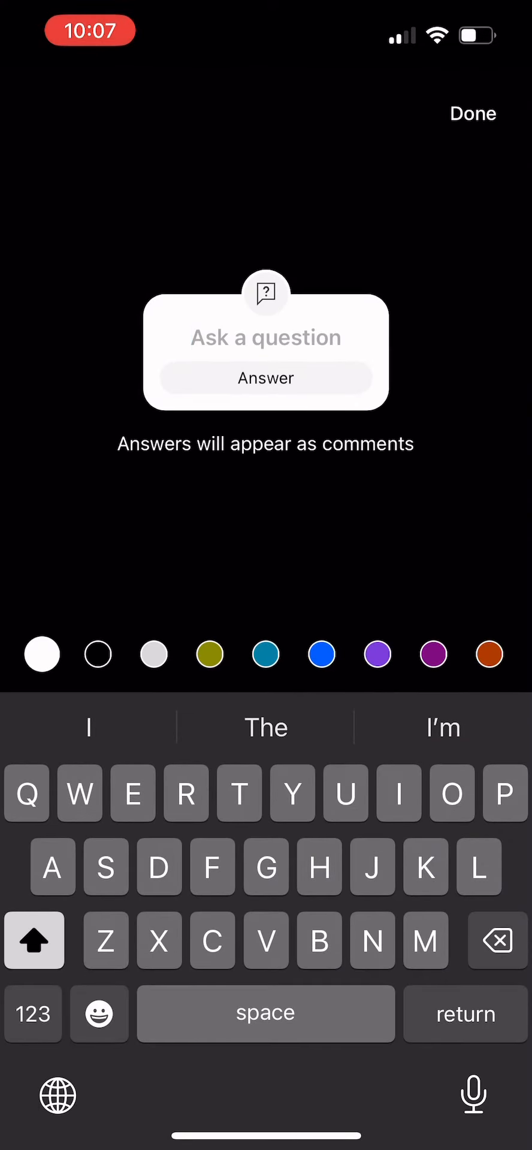
Step: Confirm the Q&A sticker and start a text element on the Short
{"action": "left_click", "coordinate": [472, 112]}
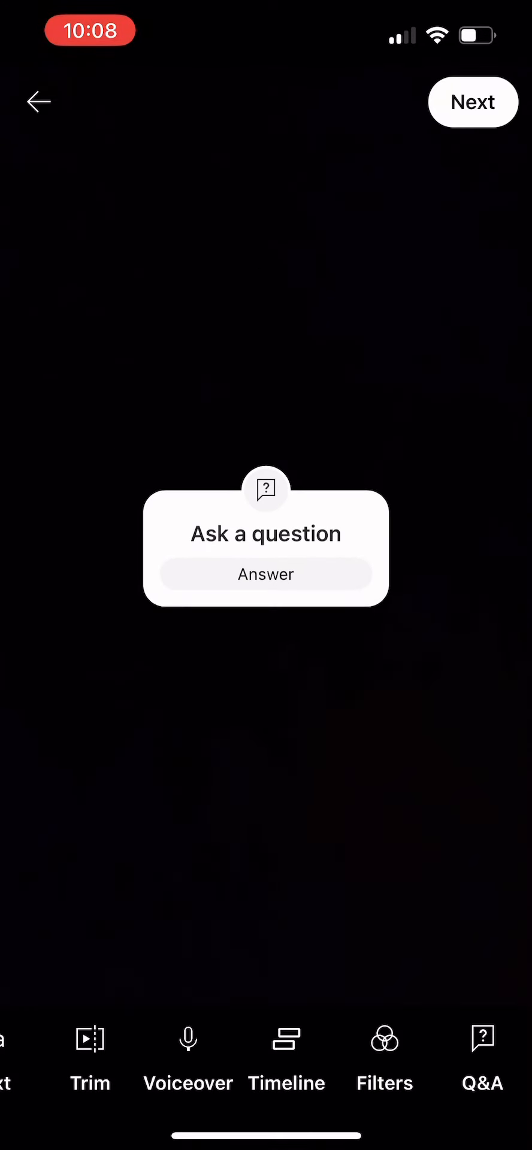
{"action": "left_click", "coordinate": [266, 534]}
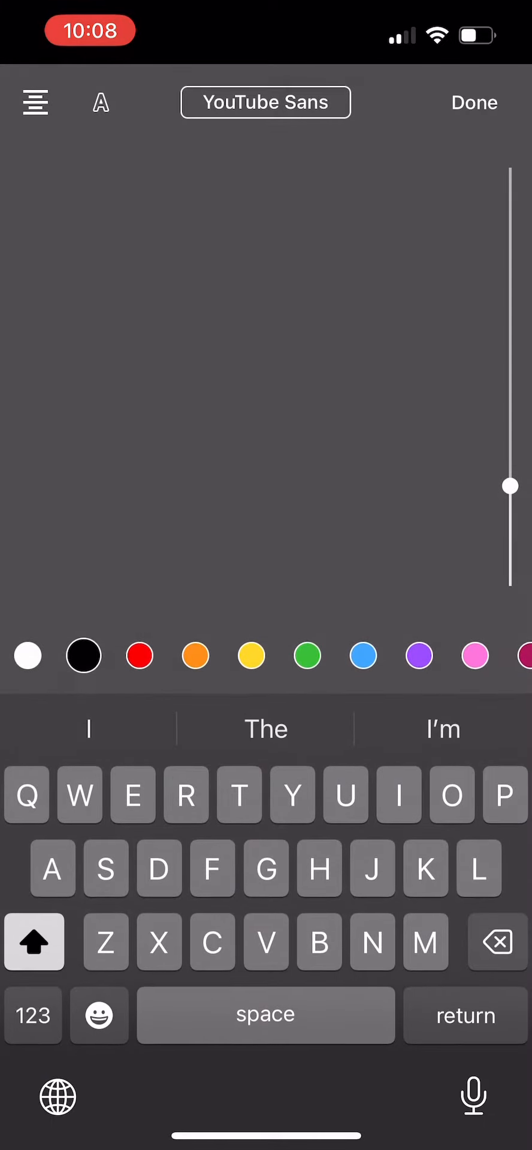
Step: Add the on-screen text 'You can't pause this video' over the white background
{"action": "type", "text": "You can’t pause this vi"}
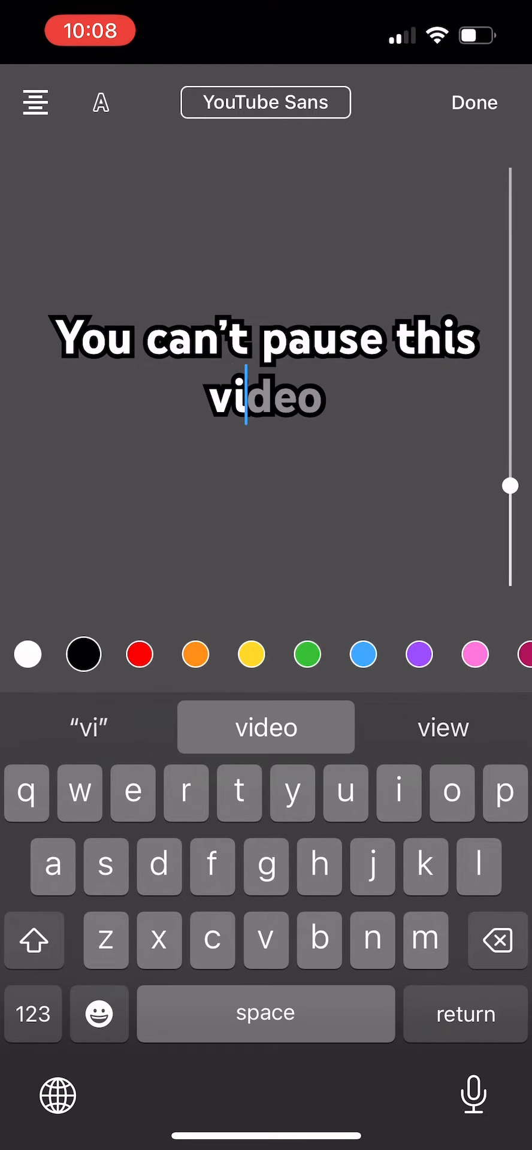
{"action": "left_click", "coordinate": [474, 102]}
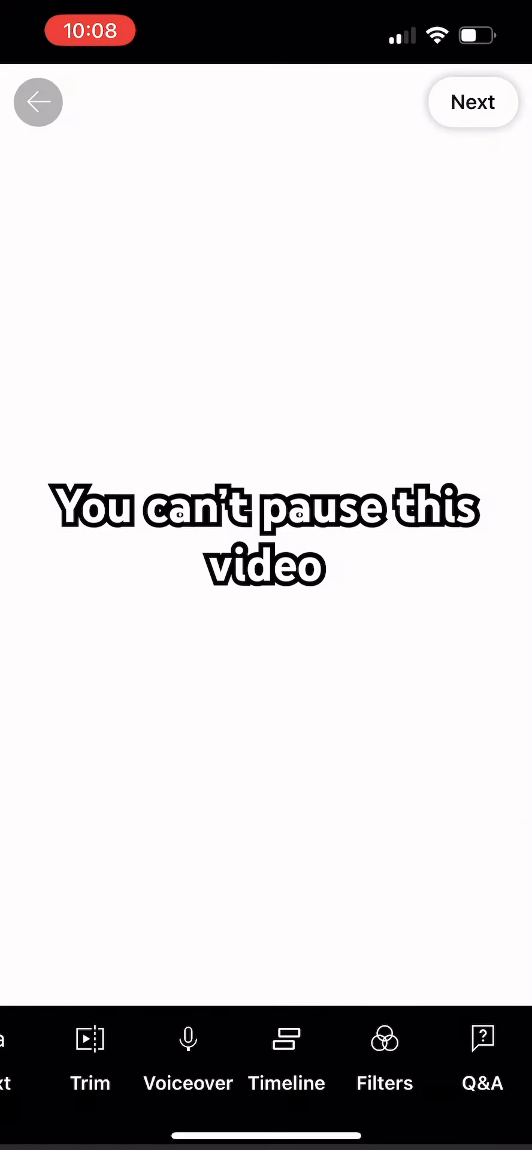
Step: Advance to the Add details page showing the 9-second preview with Public visibility
{"action": "left_click", "coordinate": [472, 101]}
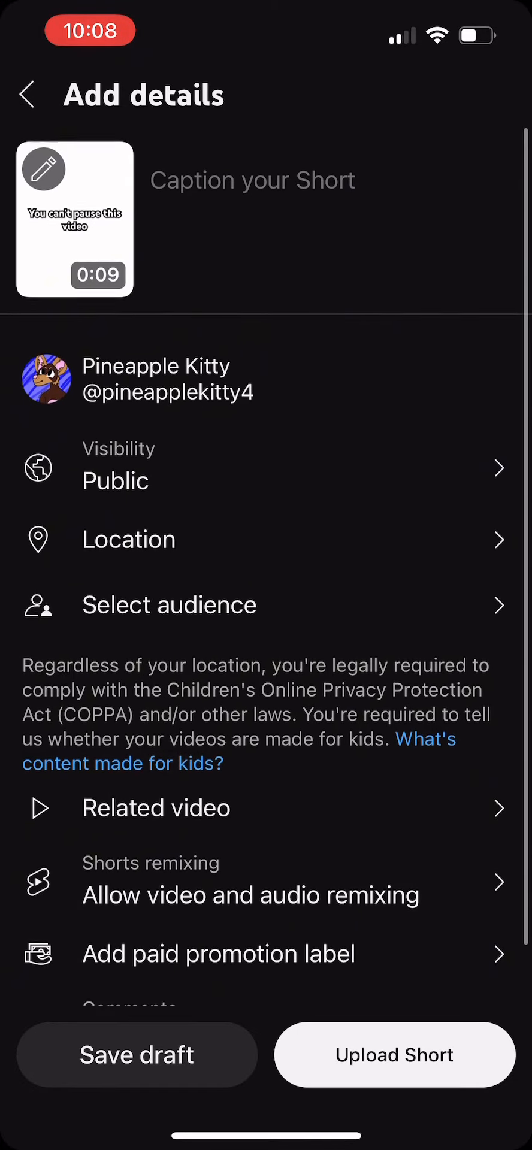
Step: Title the Short 'You can't pause this video', leaving it ready for Upload Short
{"action": "left_click", "coordinate": [253, 180]}
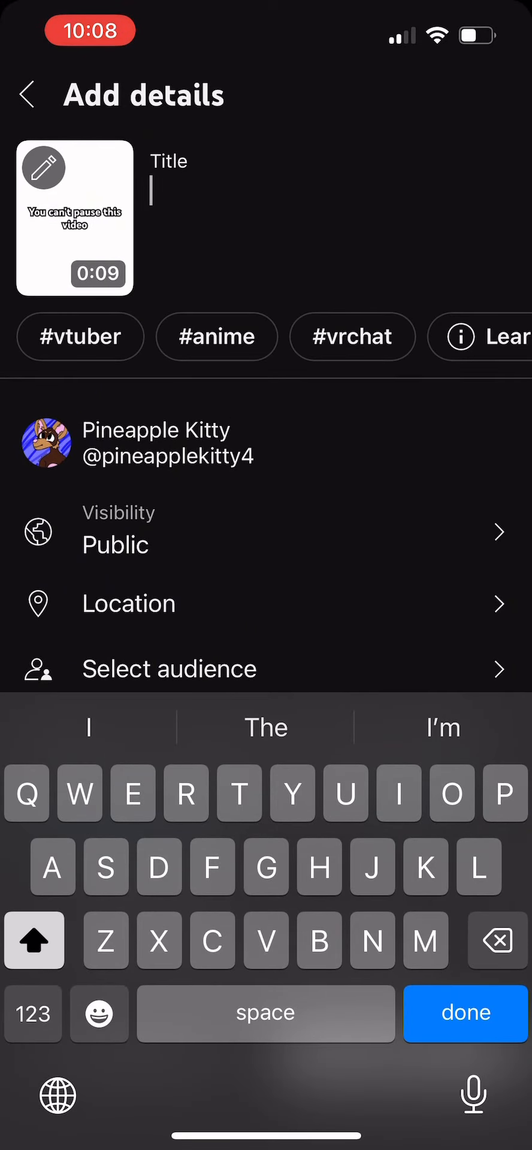
{"action": "type", "text": "You can’t"}
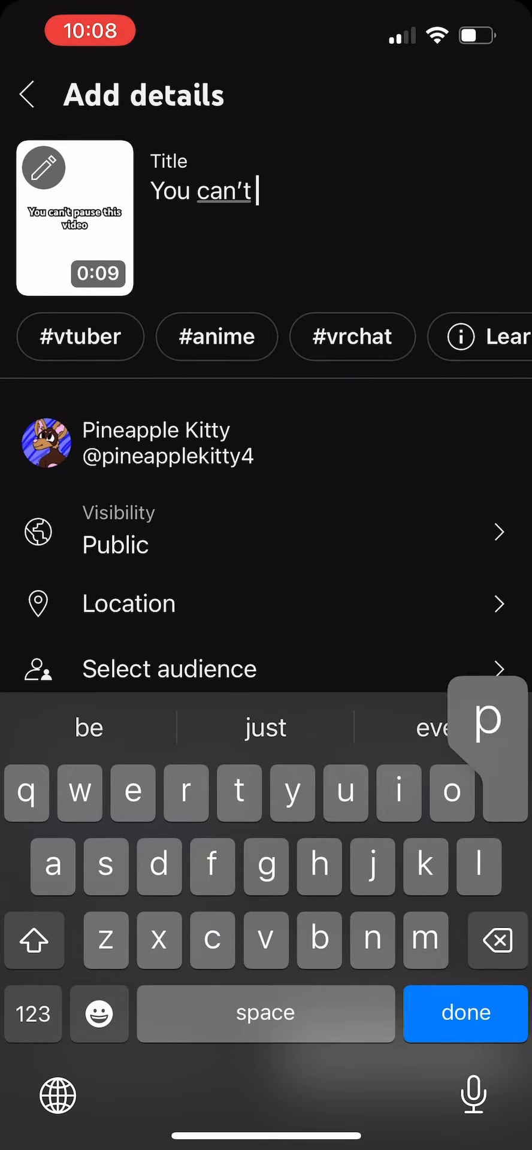
{"action": "type", "text": "pause"}
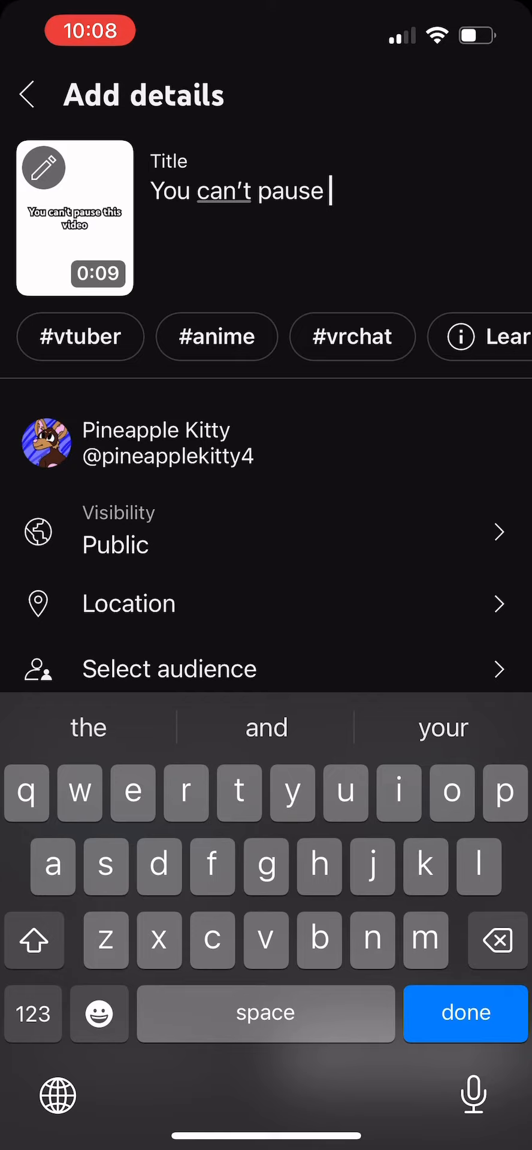
{"action": "type", "text": "this vide"}
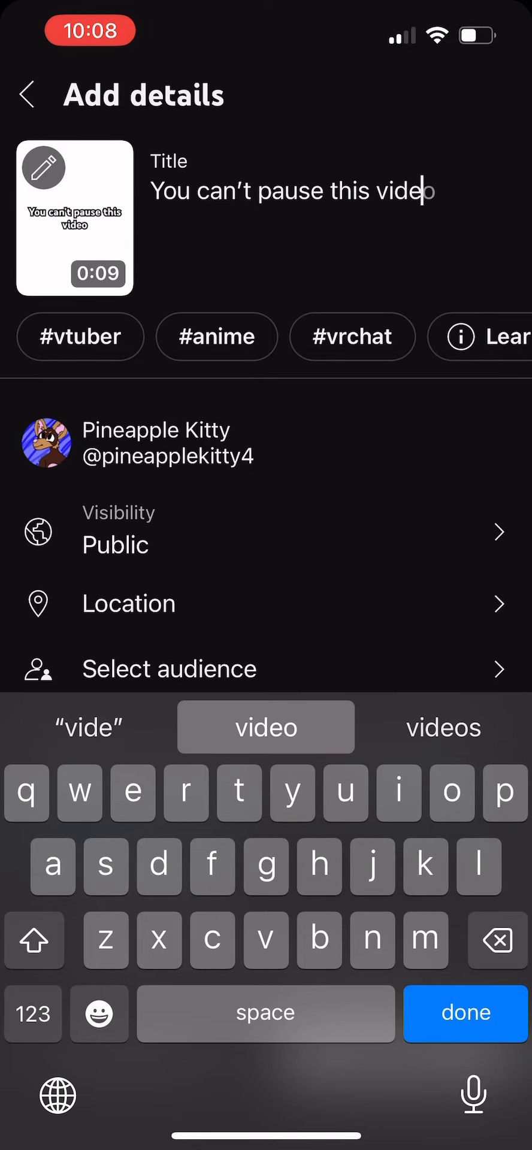
{"action": "left_click", "coordinate": [465, 1014]}
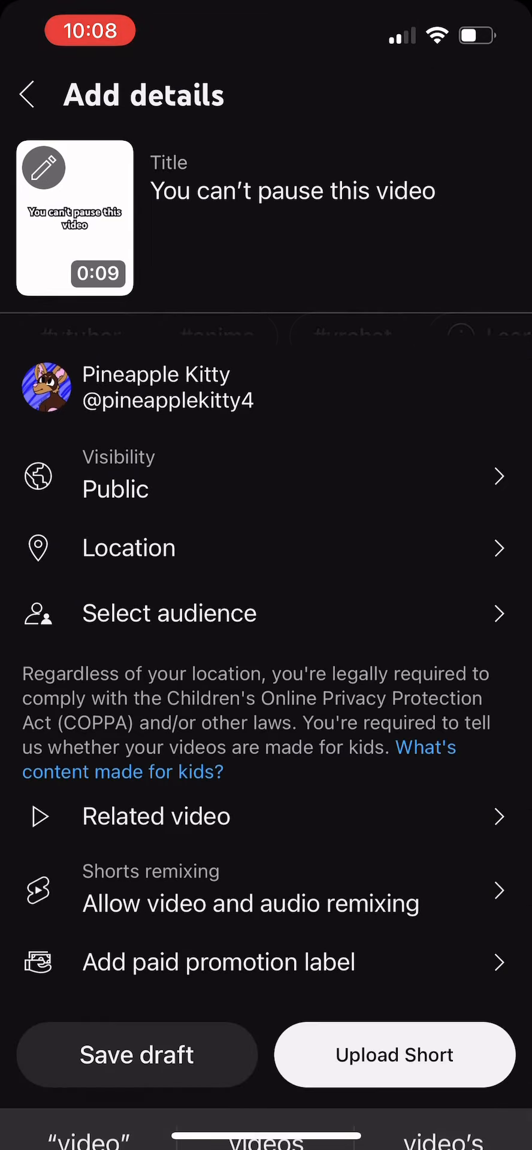